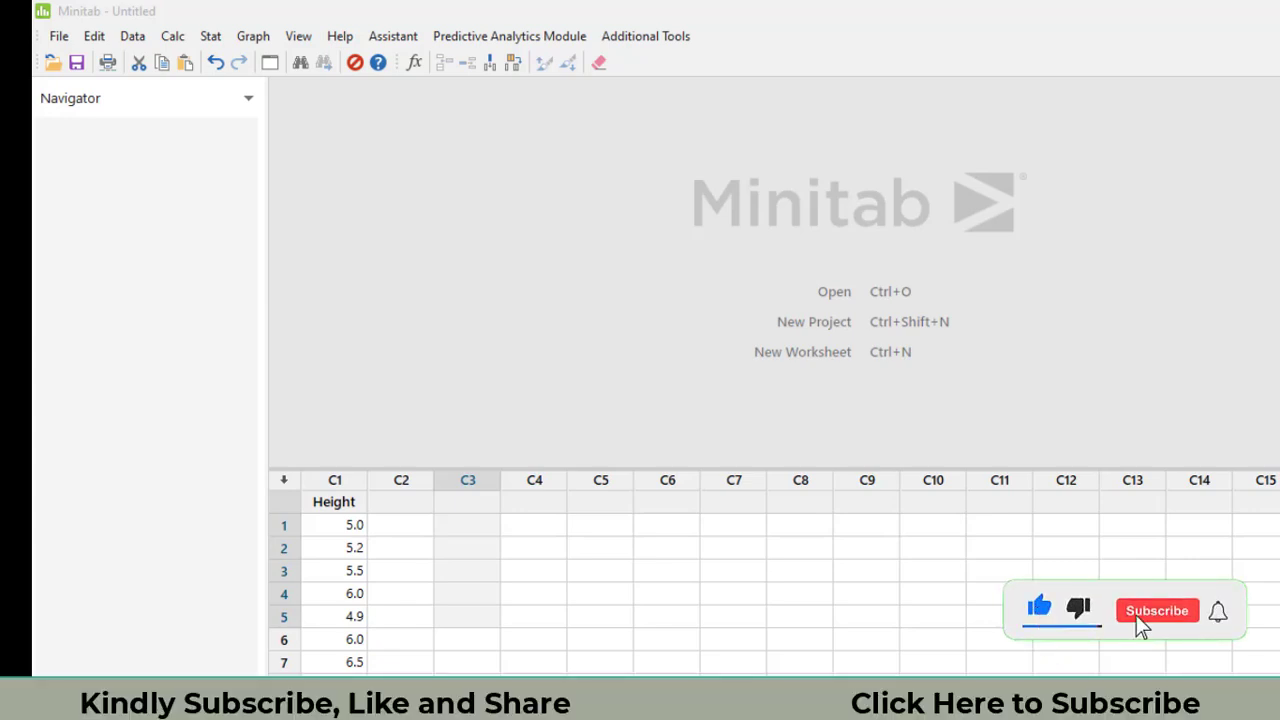
- Name column C3 'Age' and enter the eight ages 18, 17, 16, 17, 19, 20, 18.5, 17.3
click(1156, 610)
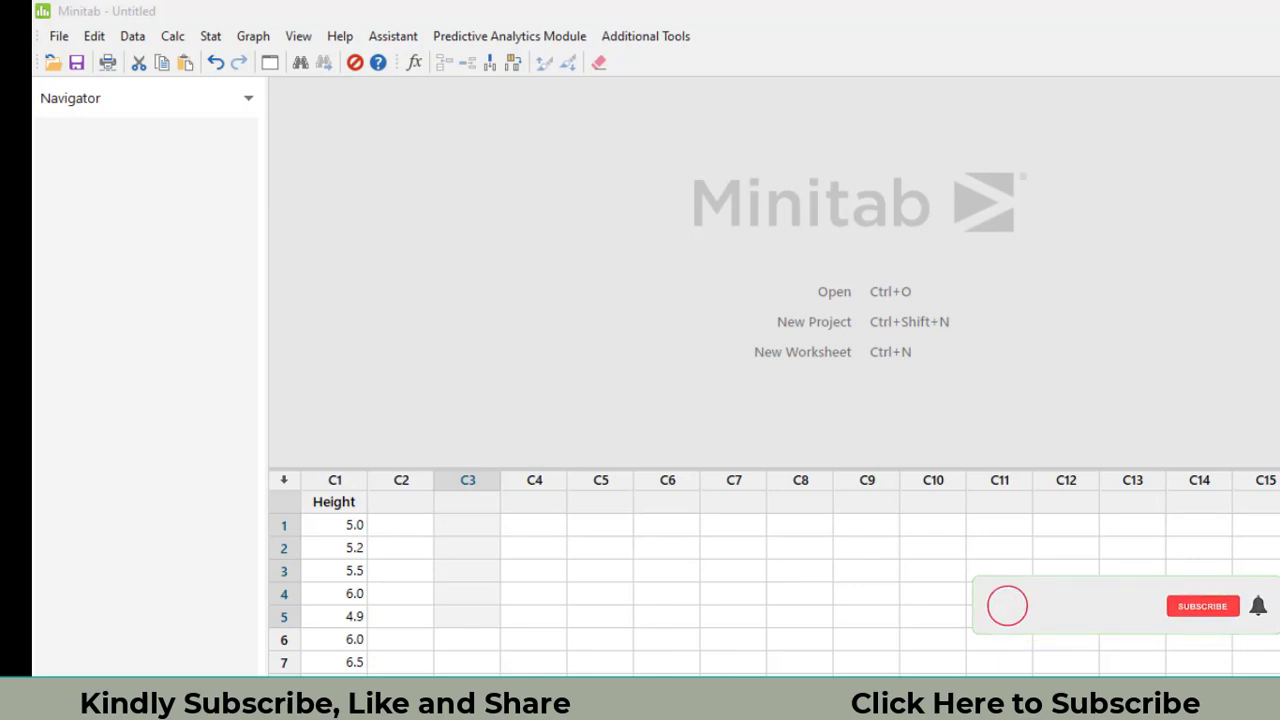
click(1202, 606)
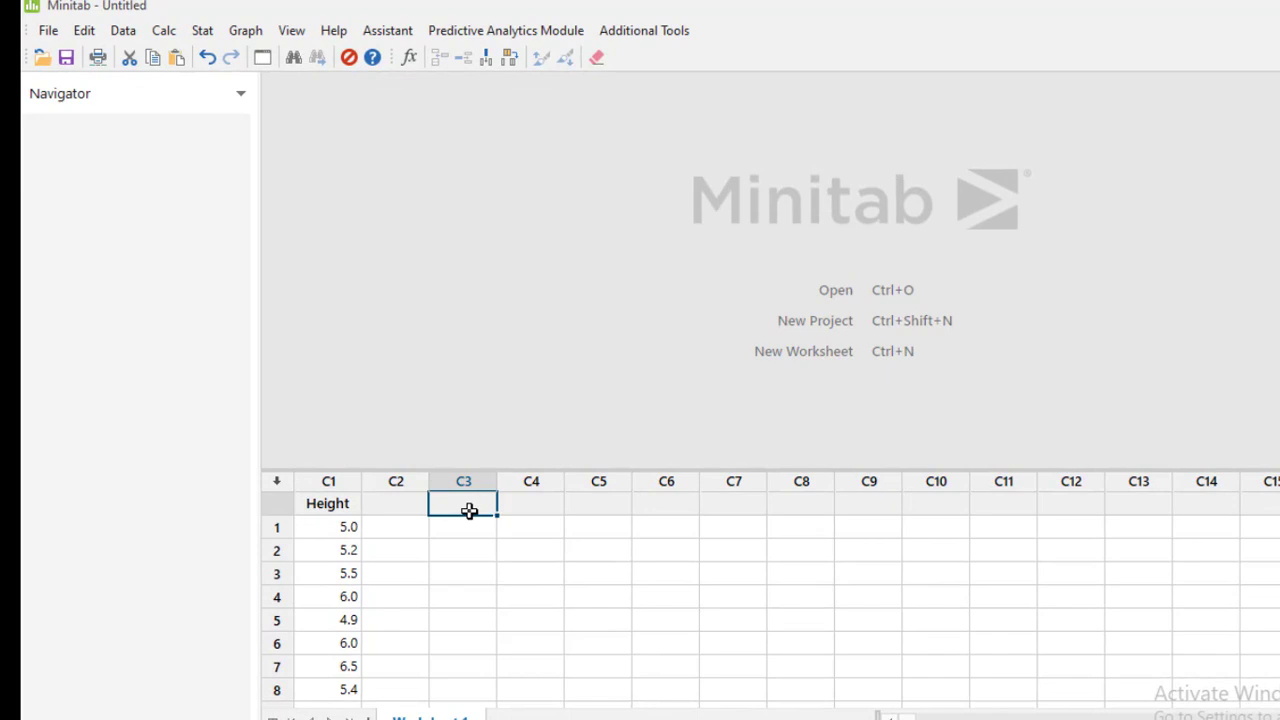
text(Age)
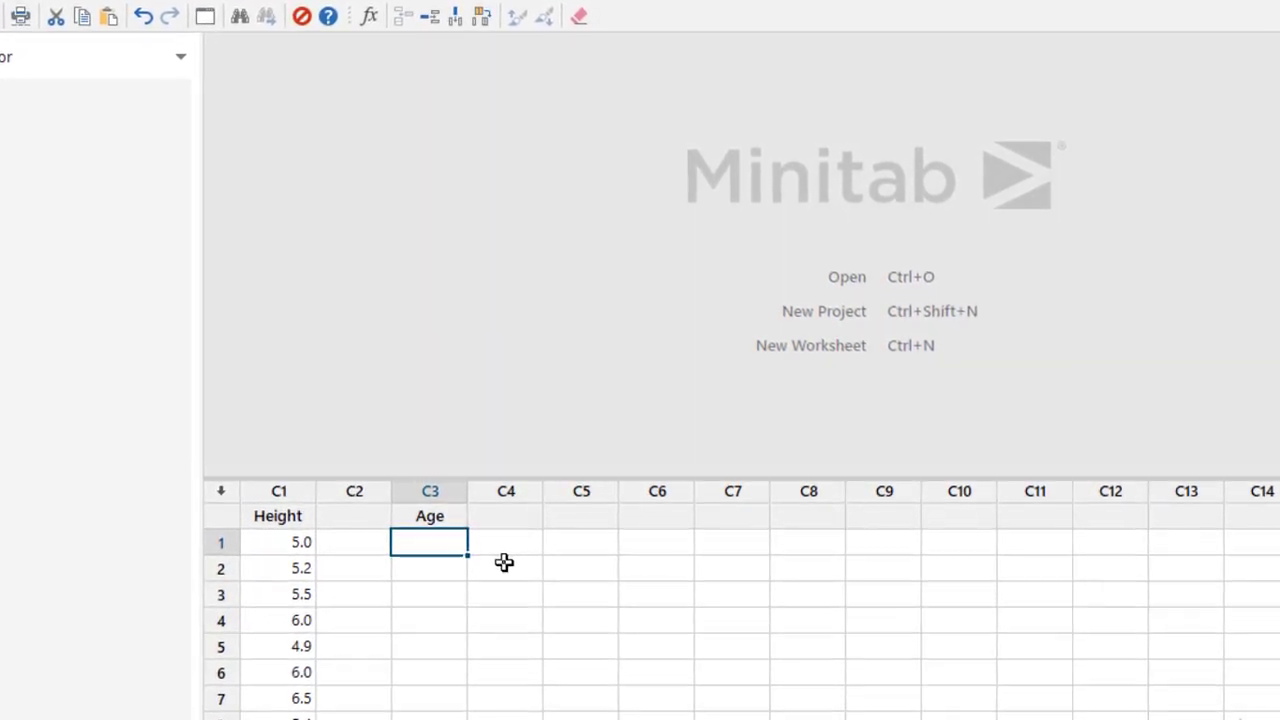
text(18)
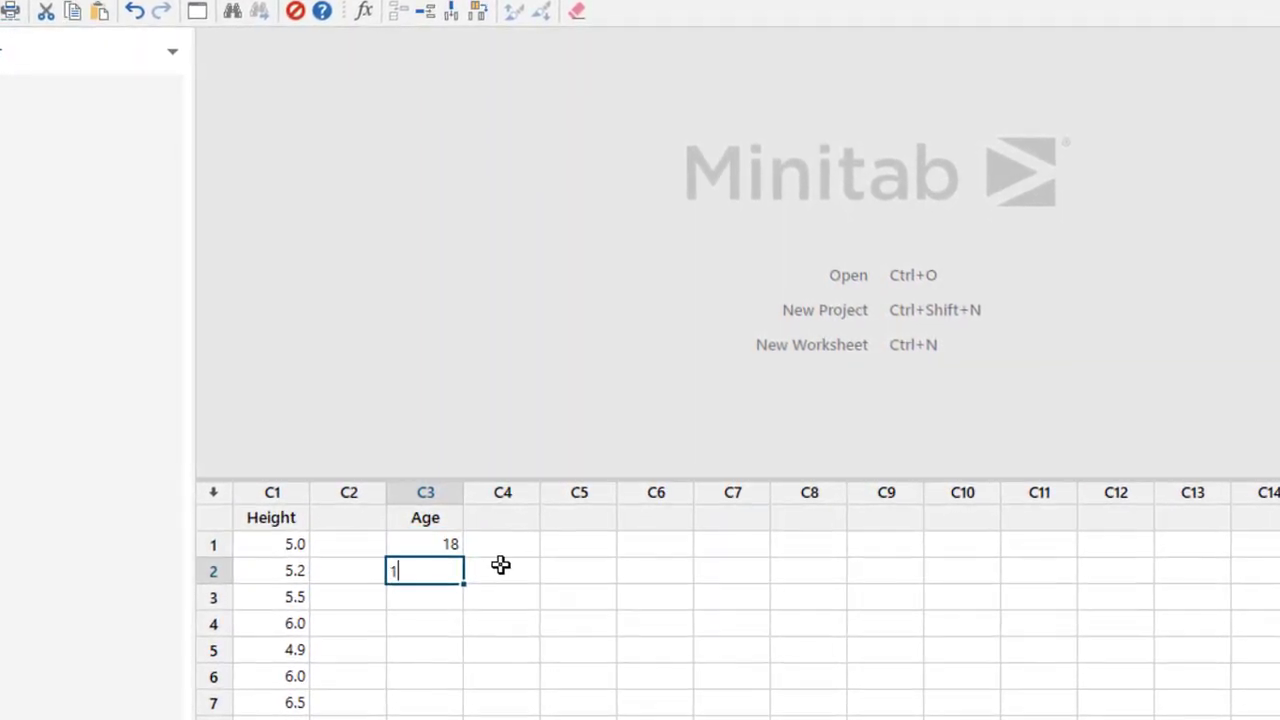
text(17)
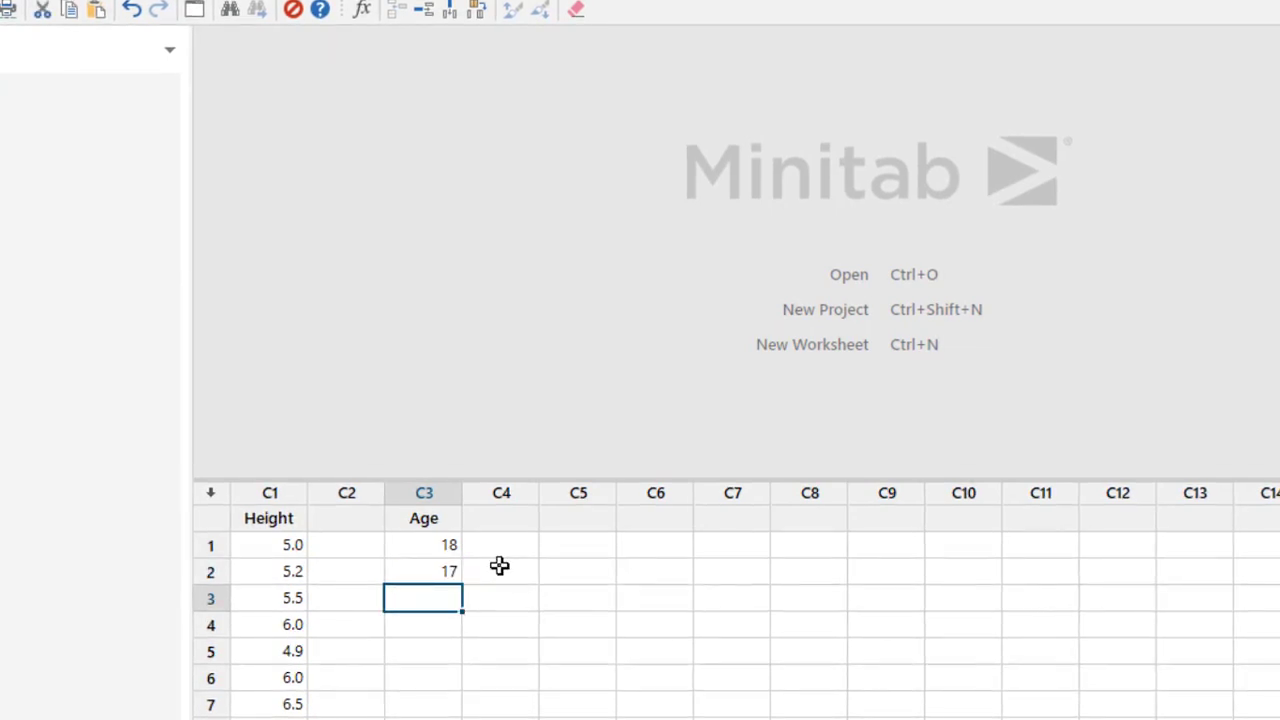
text(16)
click(422, 678)
text(20)
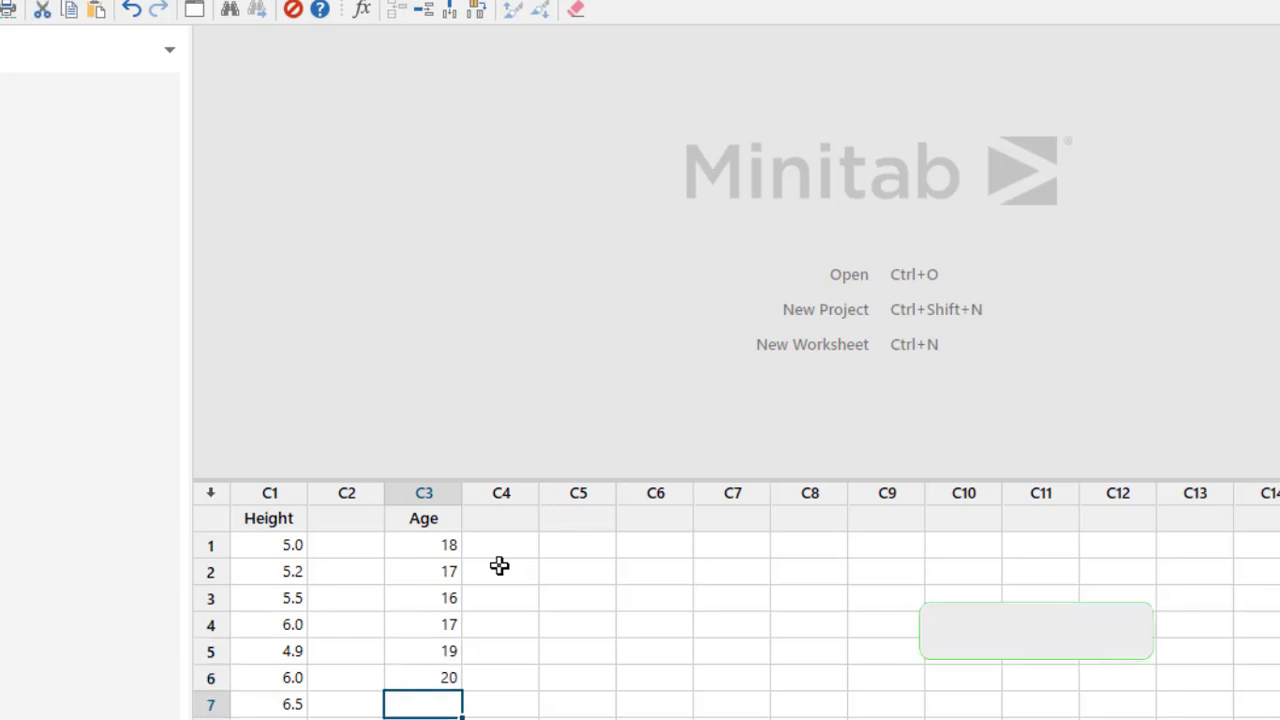
text(18.4)
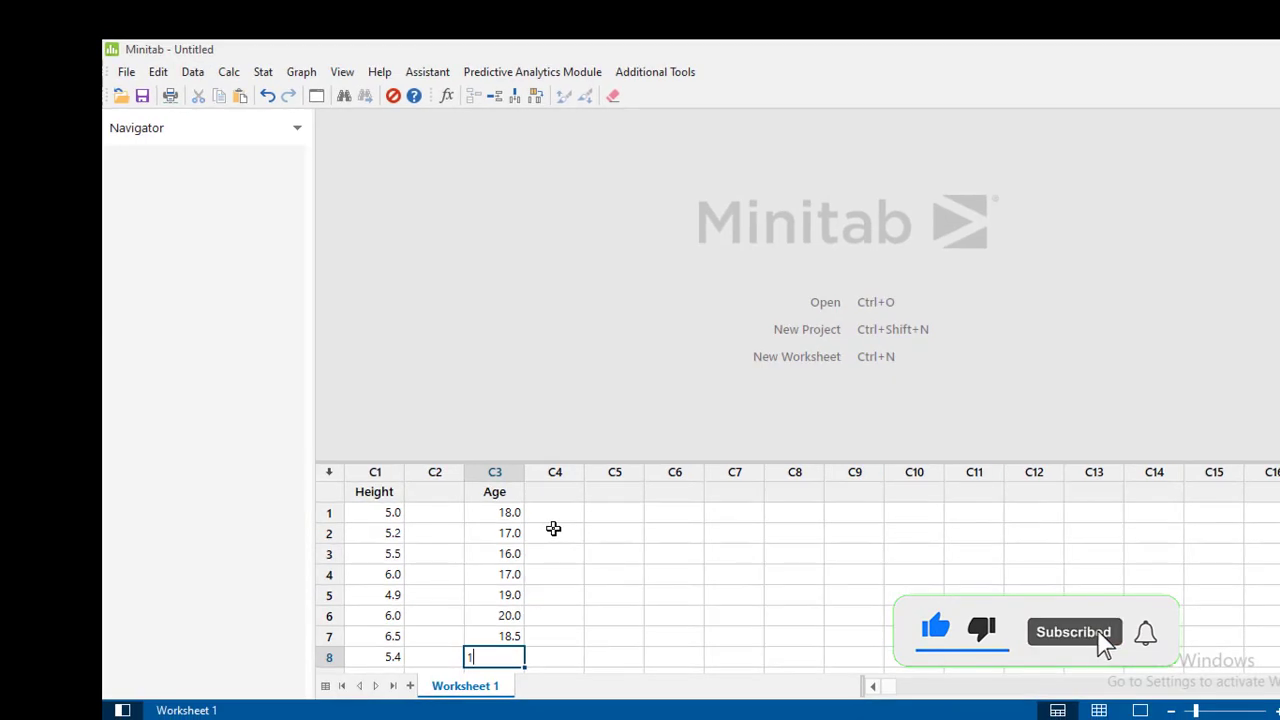
text(7.3)
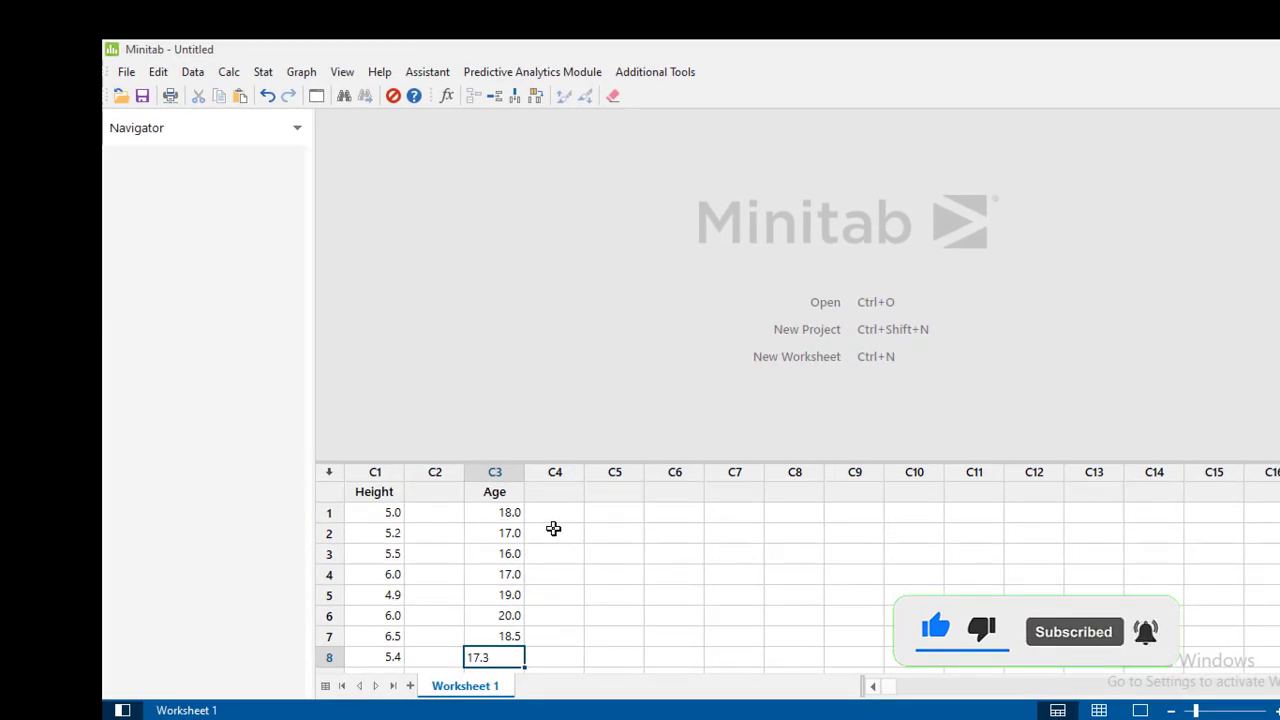
click(556, 552)
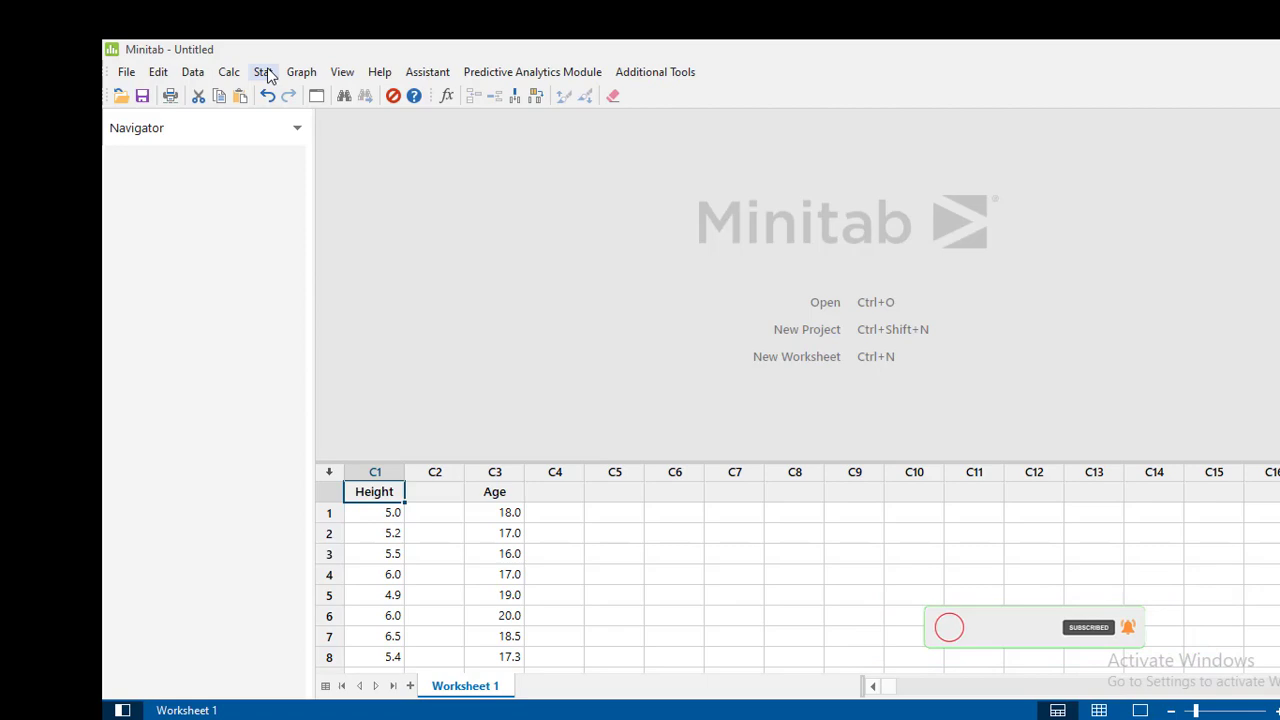
- Start Display Descriptive Statistics from Basic Statistics and clear the Variables entry
click(264, 72)
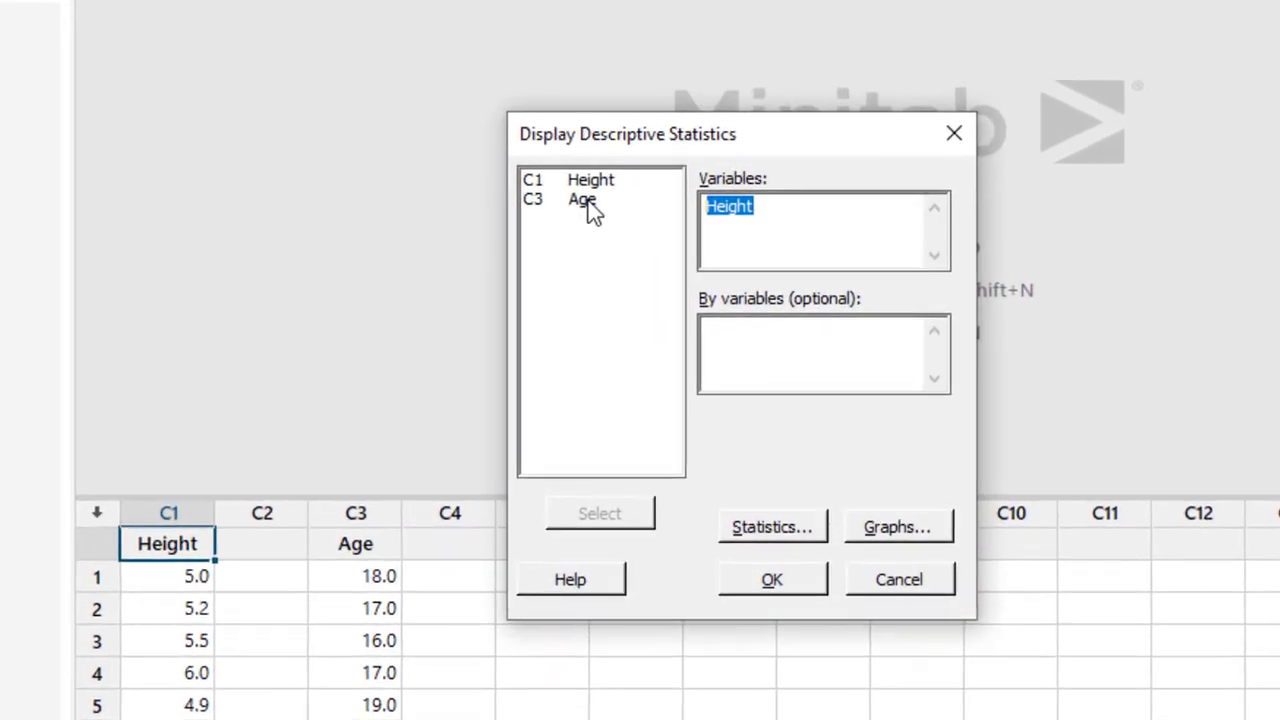
mouse_move(516, 180)
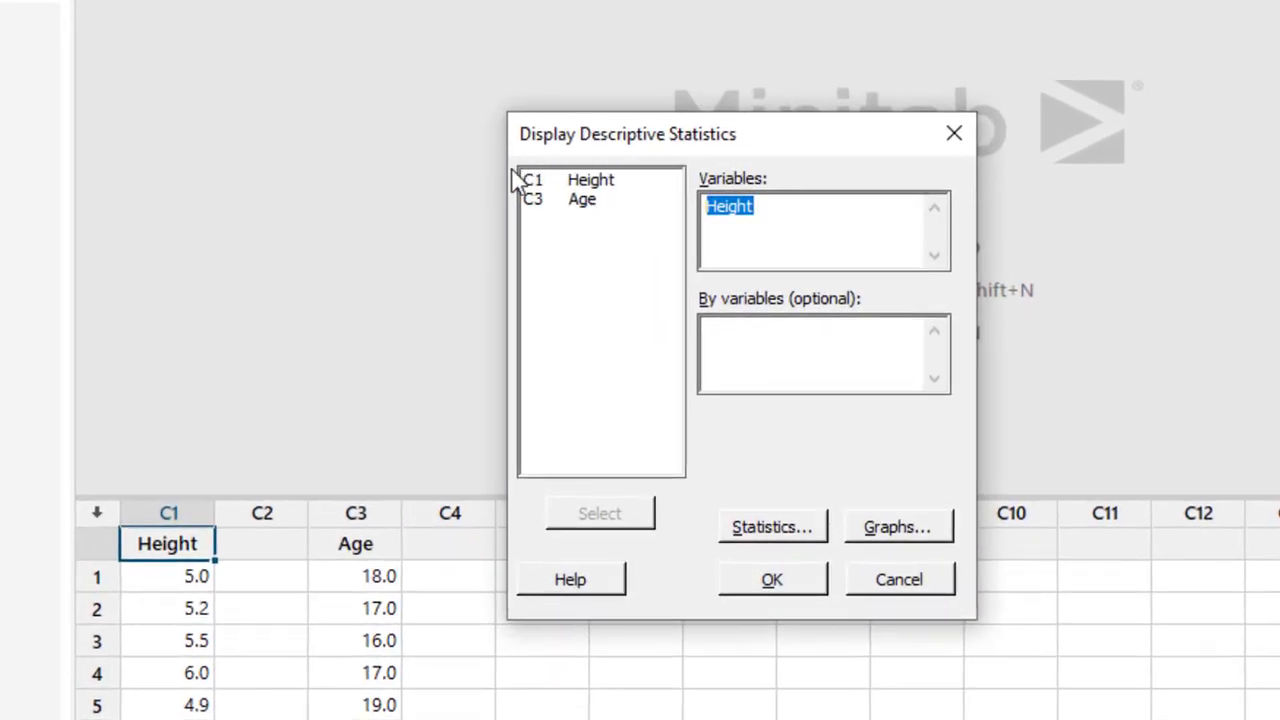
mouse_move(624, 184)
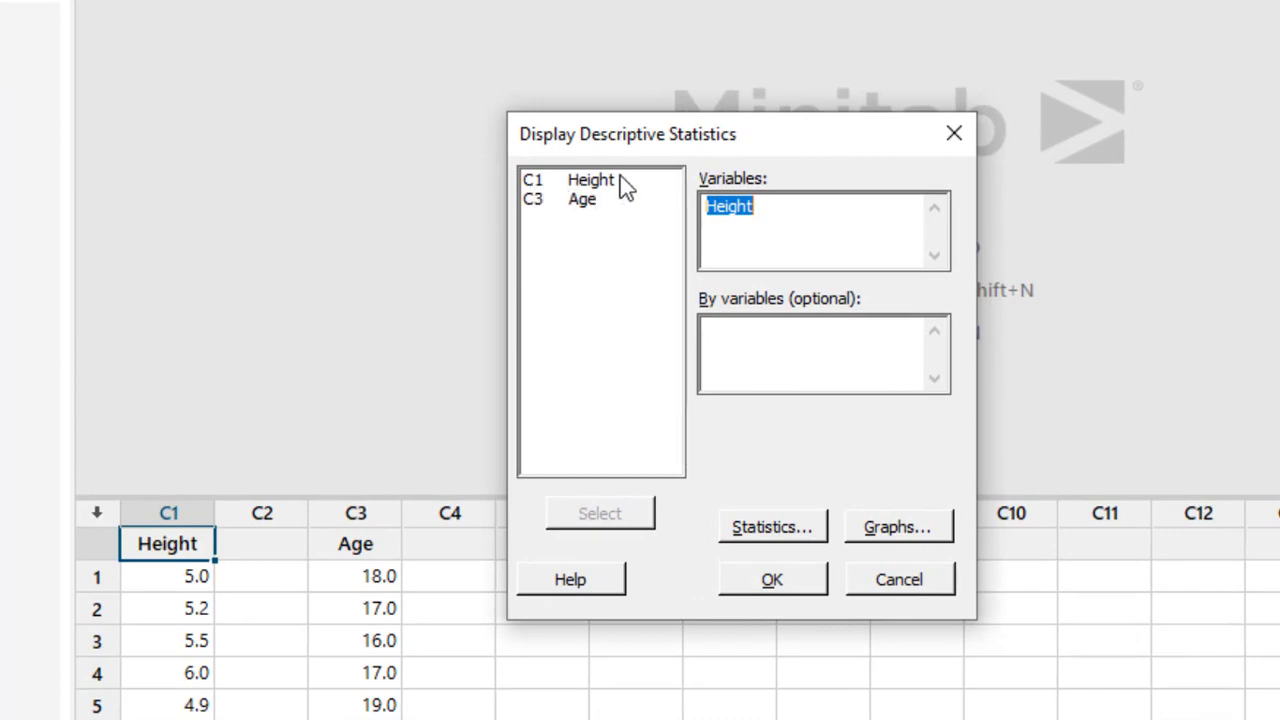
mouse_move(596, 218)
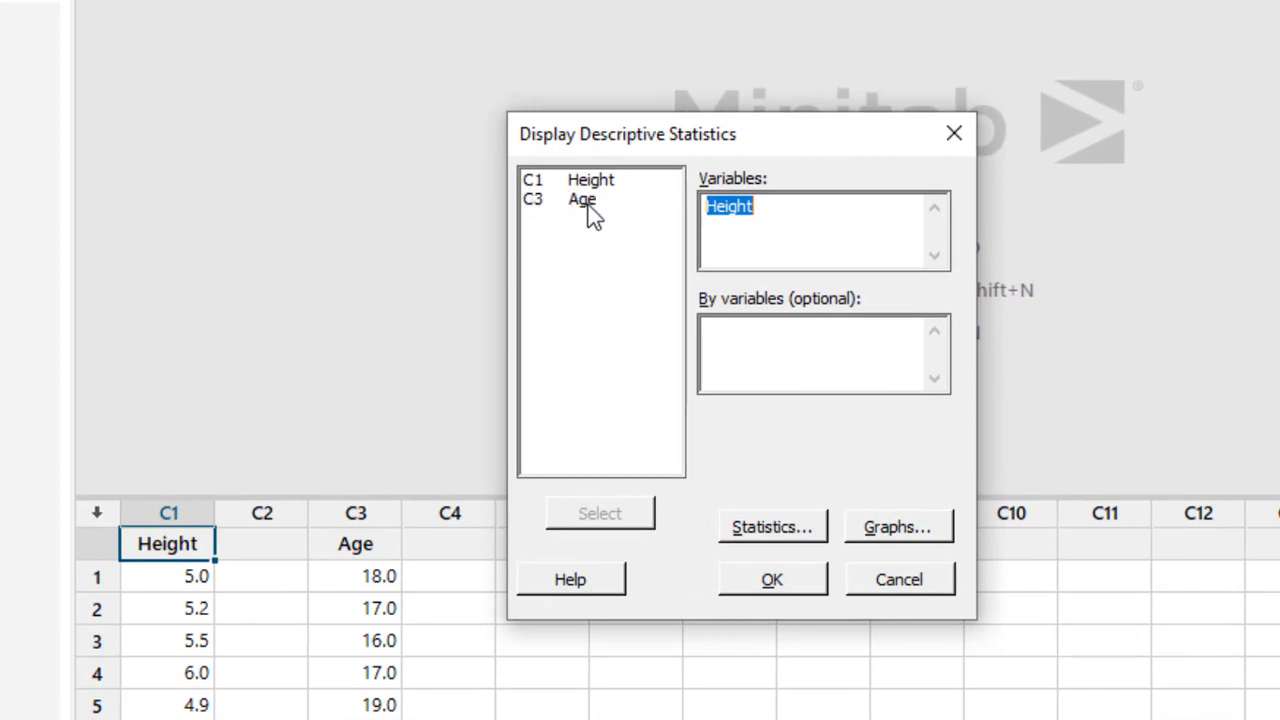
mouse_move(596, 190)
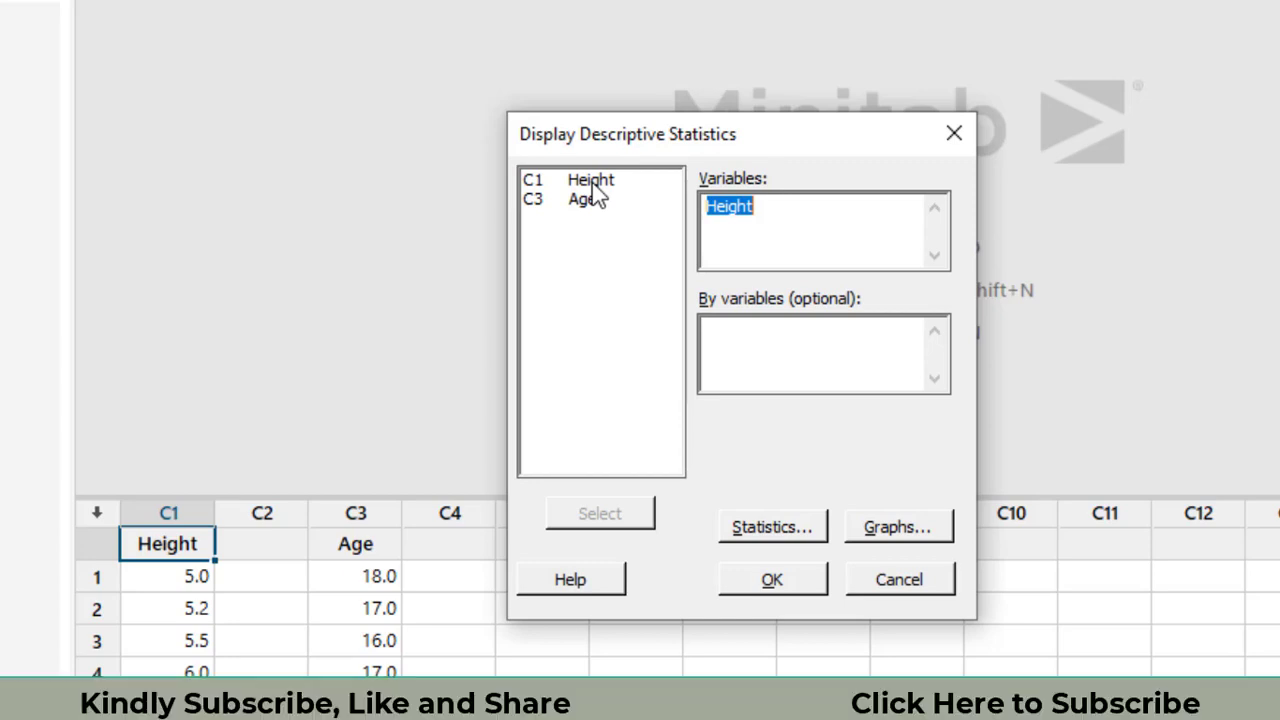
click(590, 180)
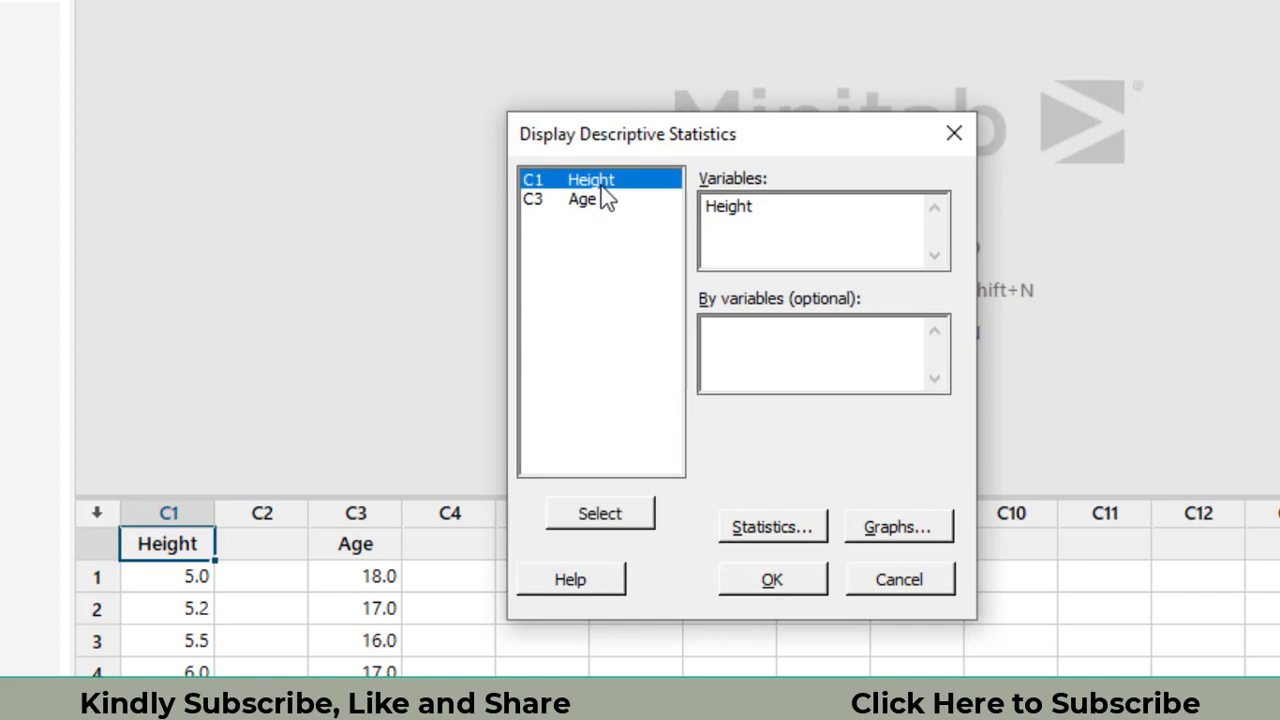
click(824, 206)
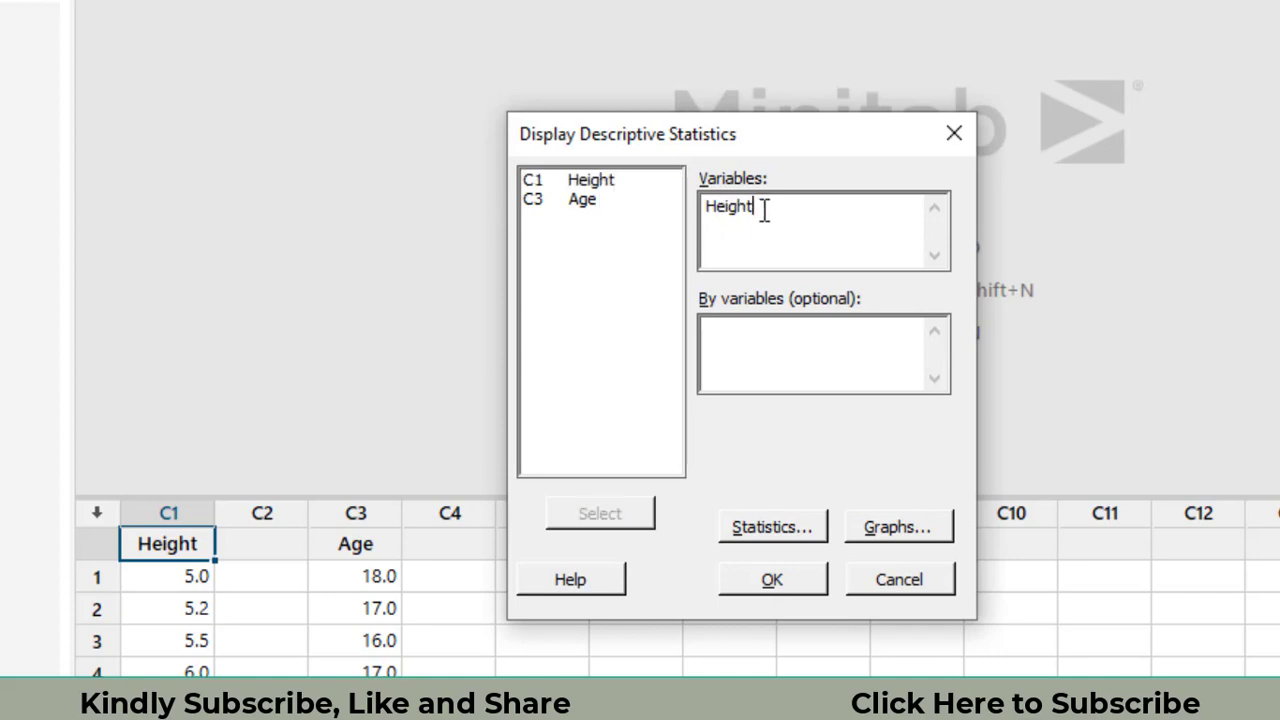
key(ctrl+a)
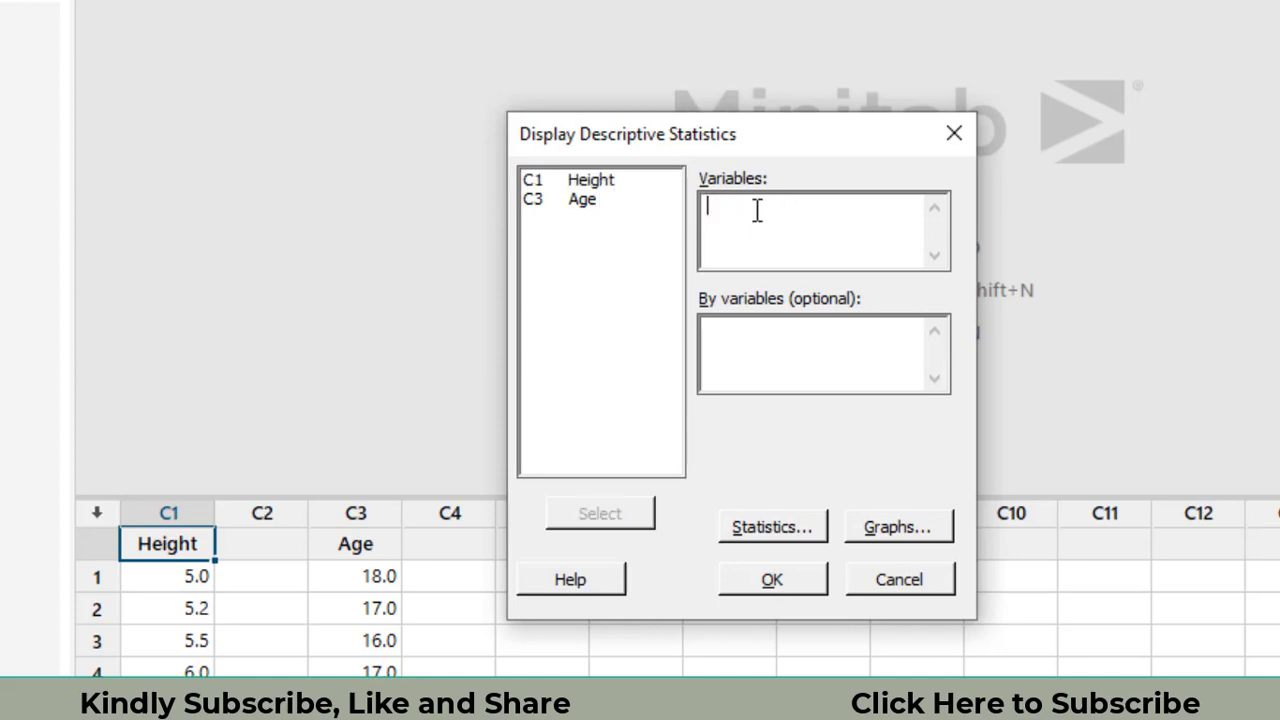
mouse_move(716, 252)
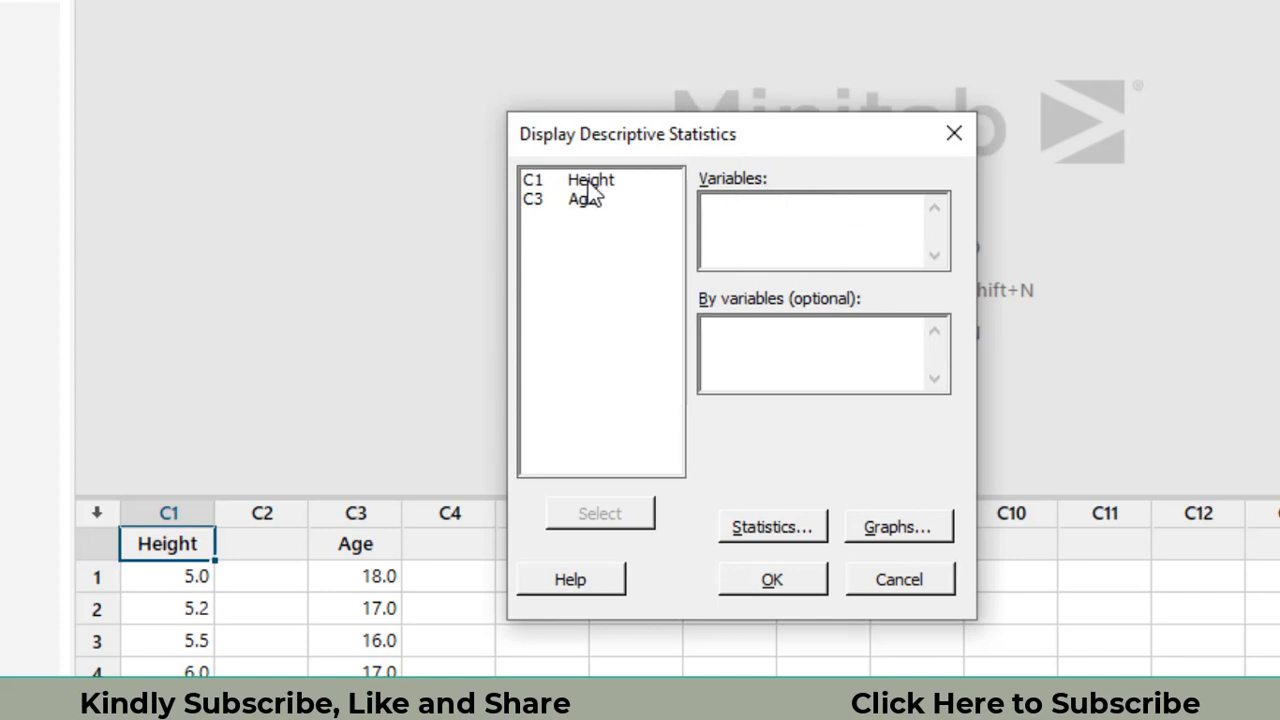
- Add C1 Height as the only variable to summarize
click(590, 180)
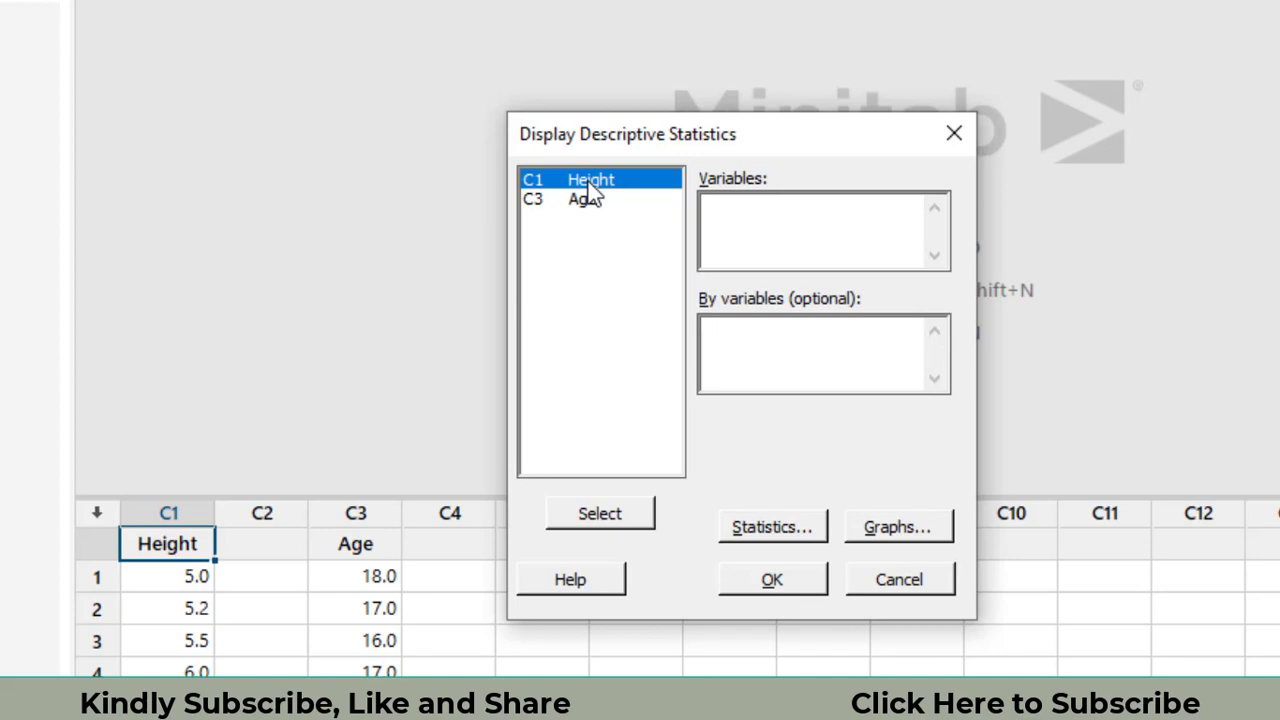
click(600, 512)
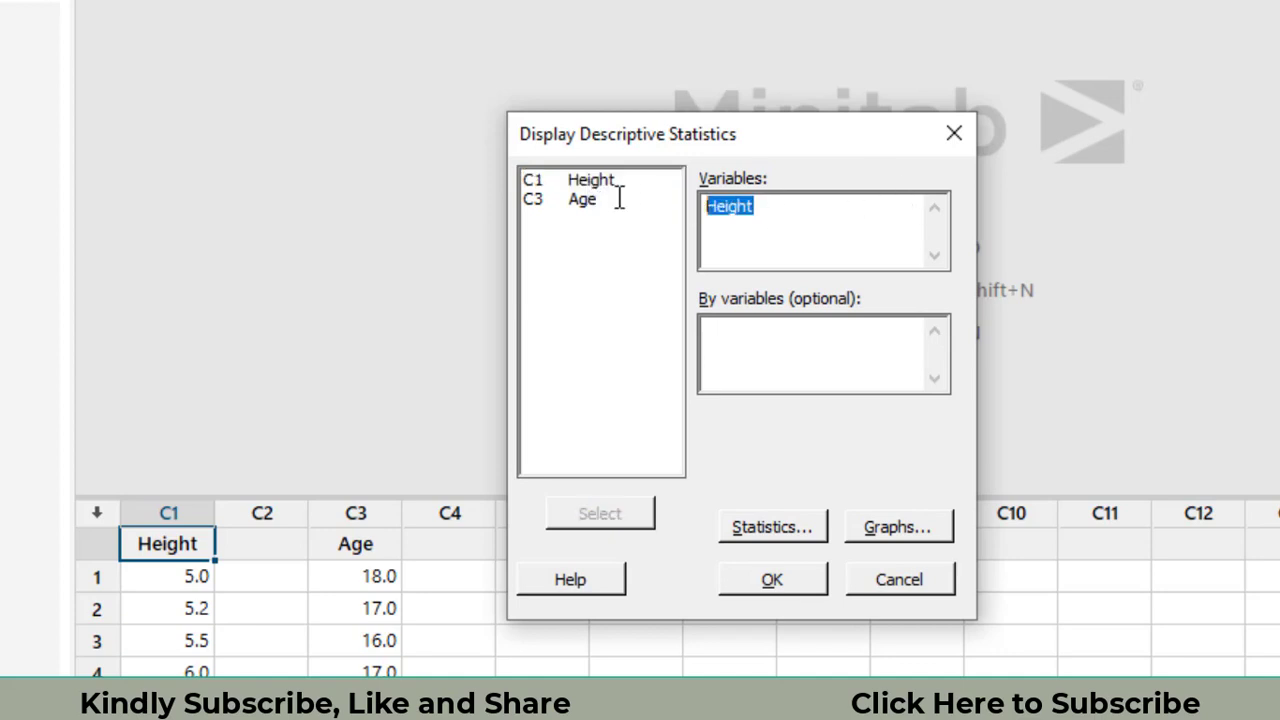
click(590, 180)
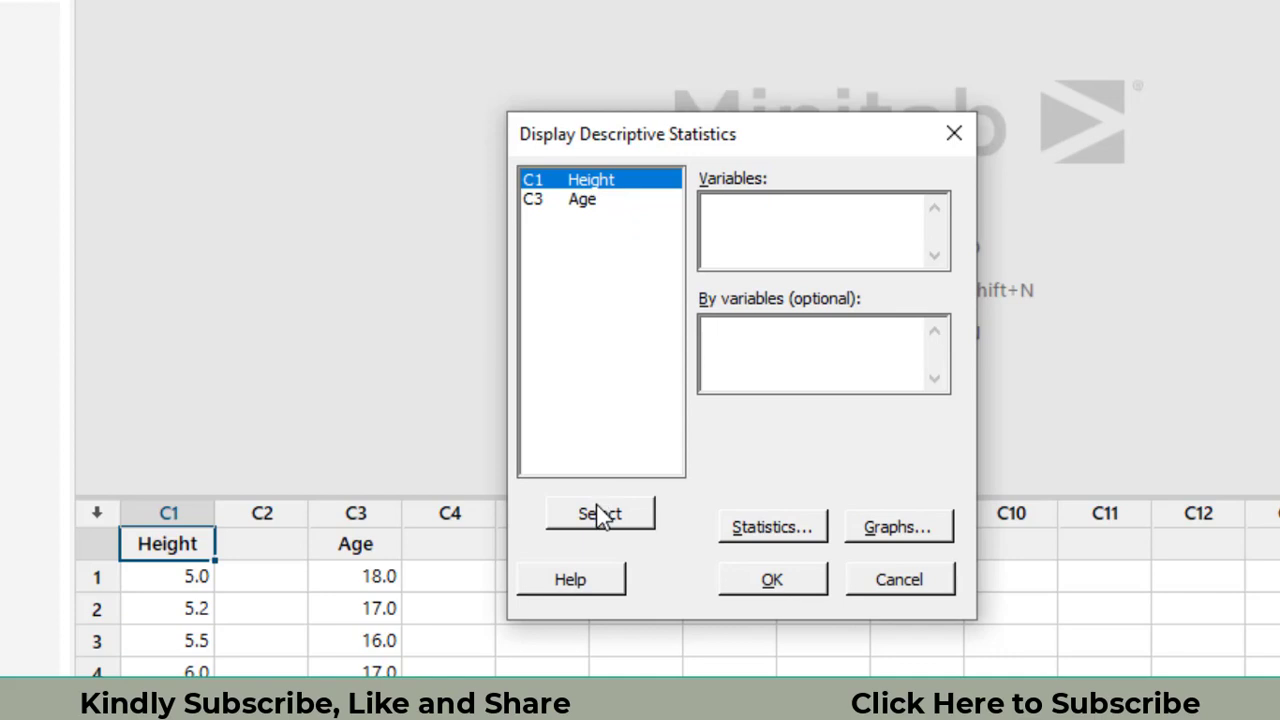
click(600, 512)
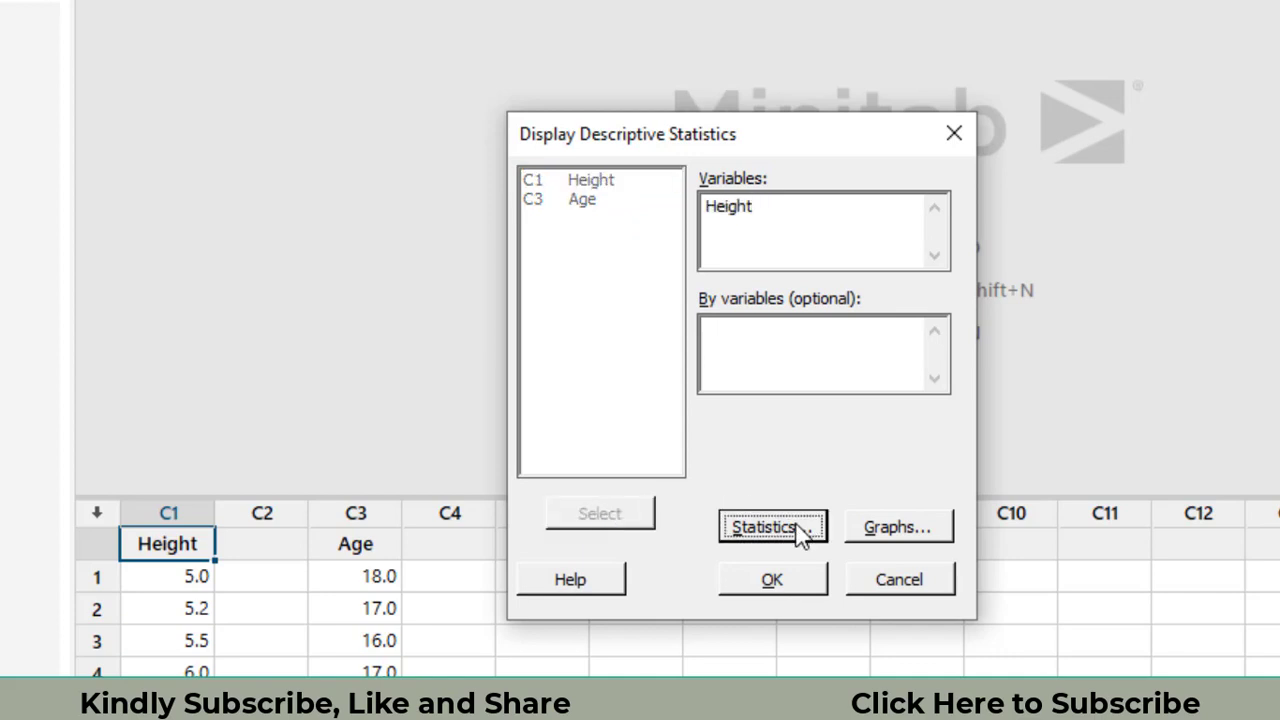
- Choose Median, Minimum and Maximum alongside Mean, Standard deviation and Variance as reported statistics
click(772, 528)
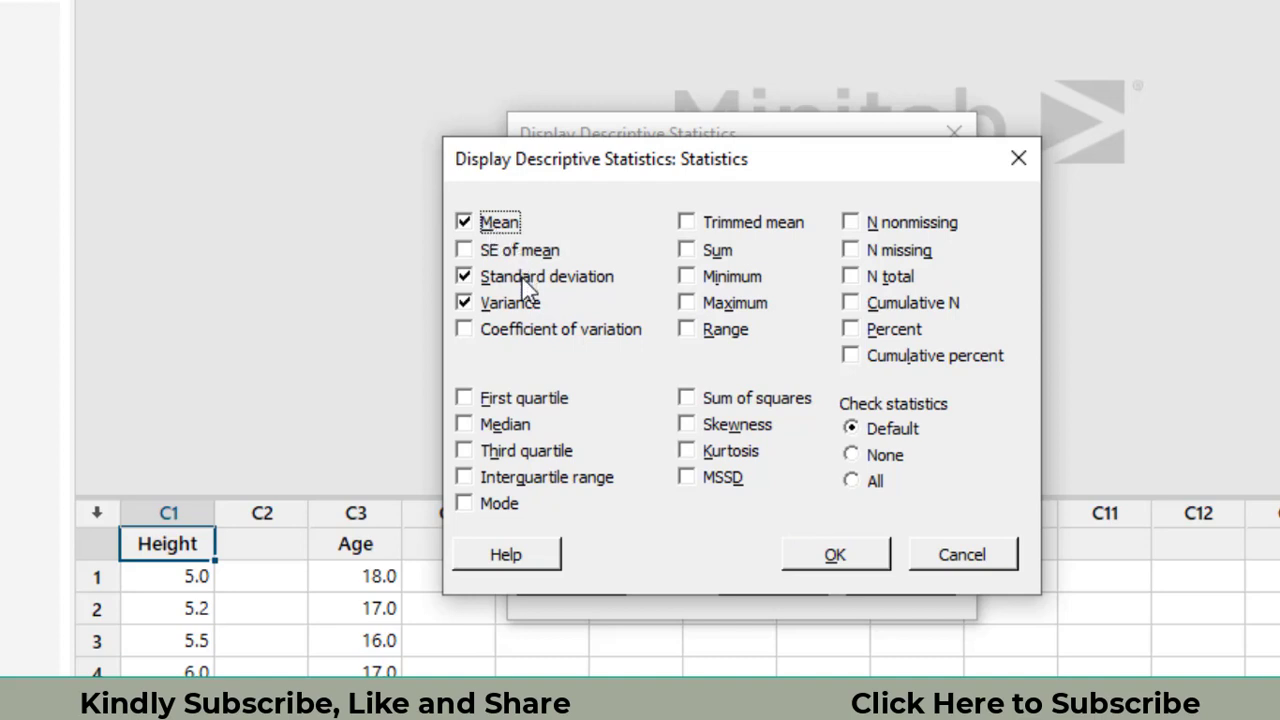
mouse_move(500, 444)
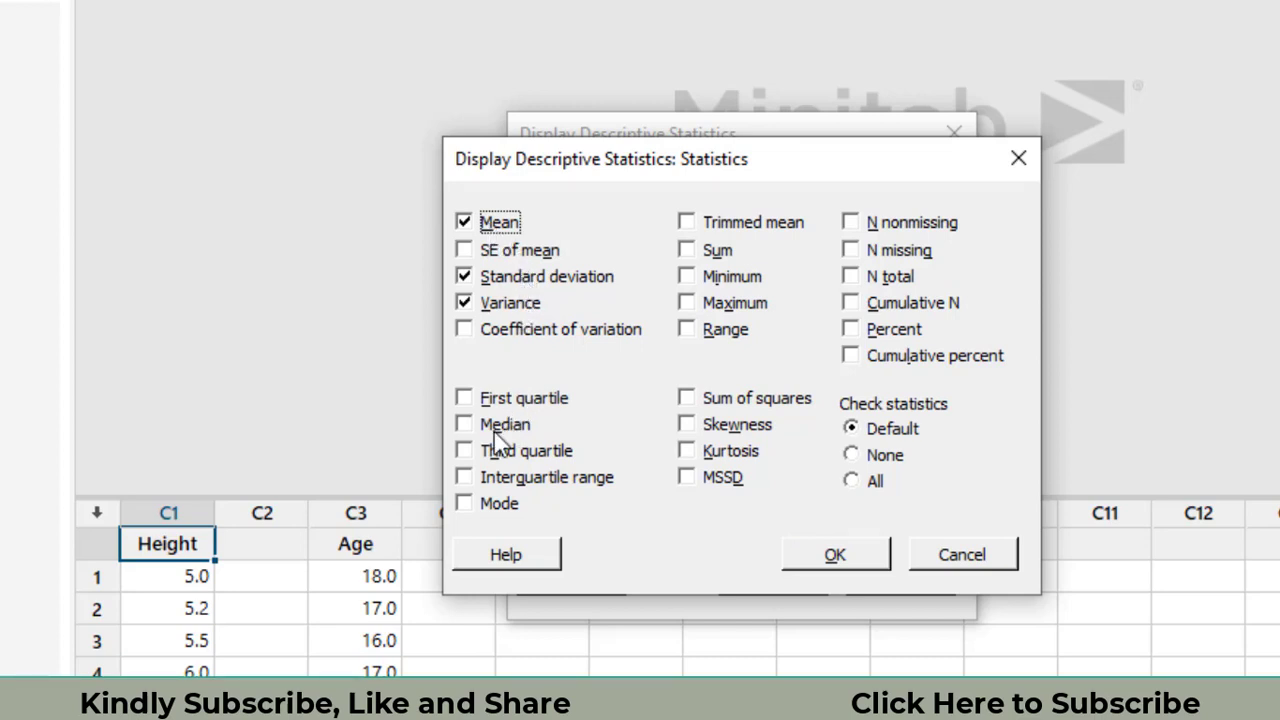
click(464, 424)
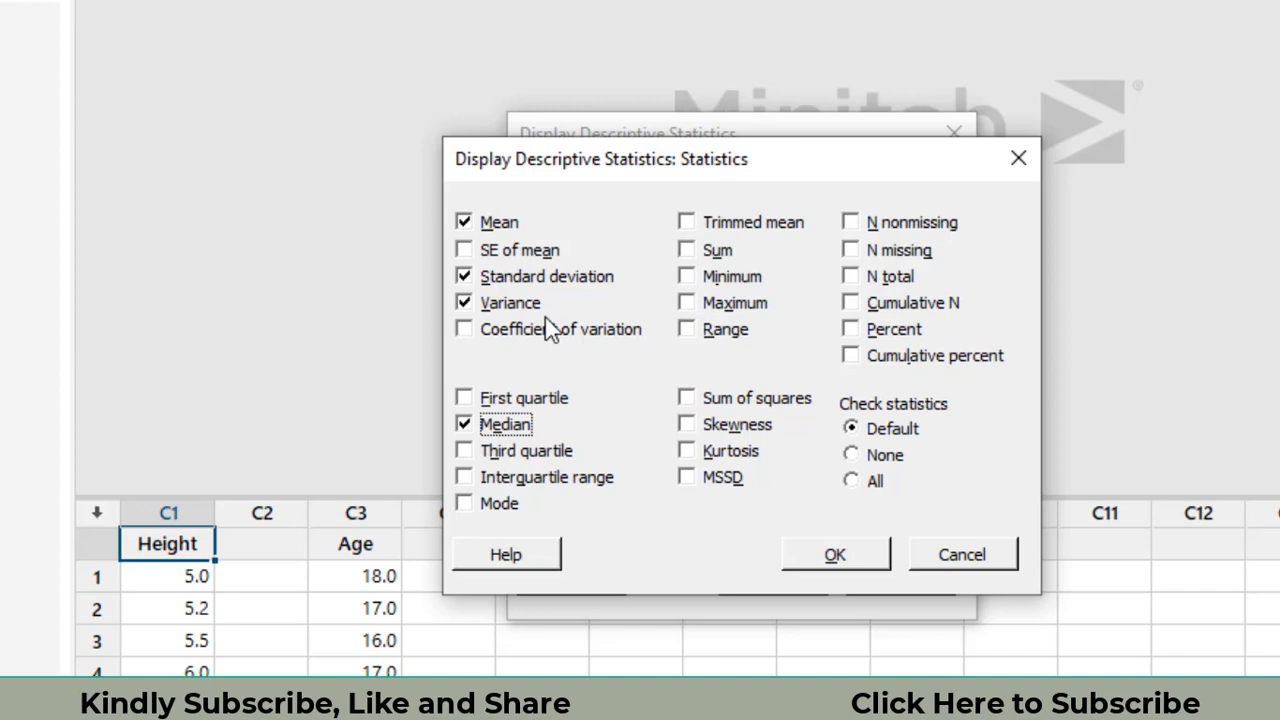
click(686, 276)
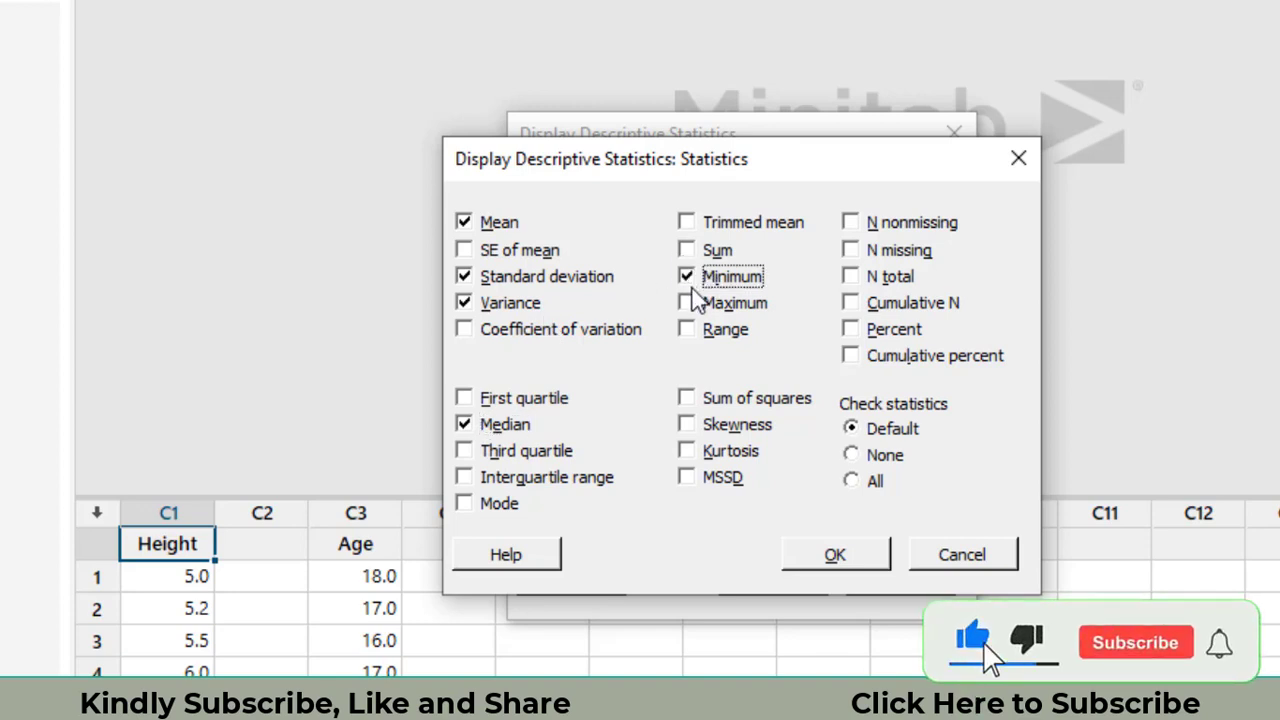
click(688, 302)
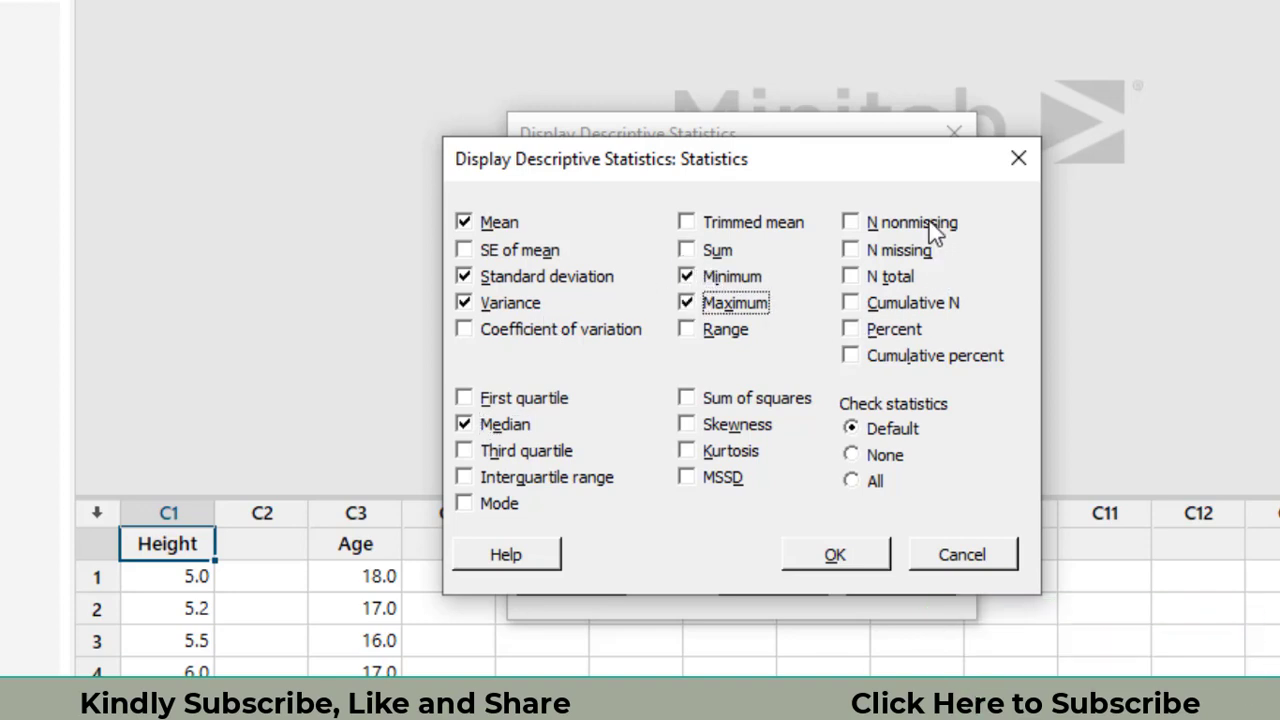
mouse_move(640, 372)
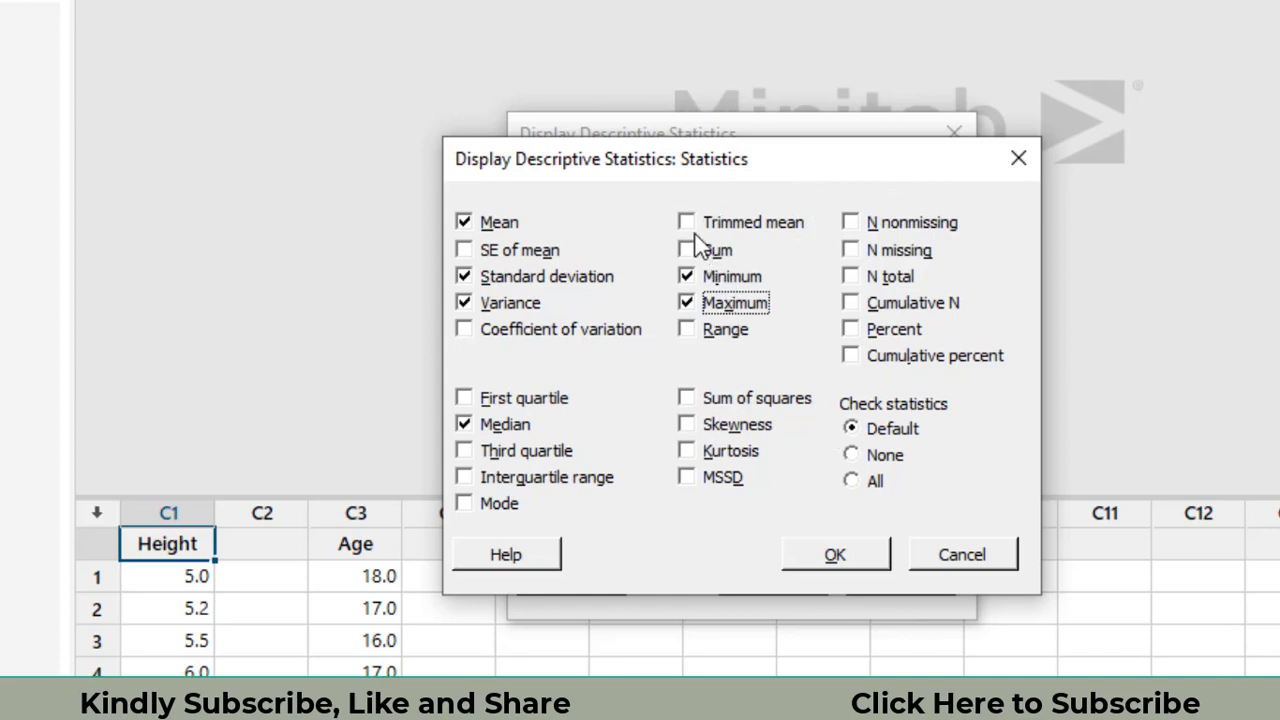
click(834, 554)
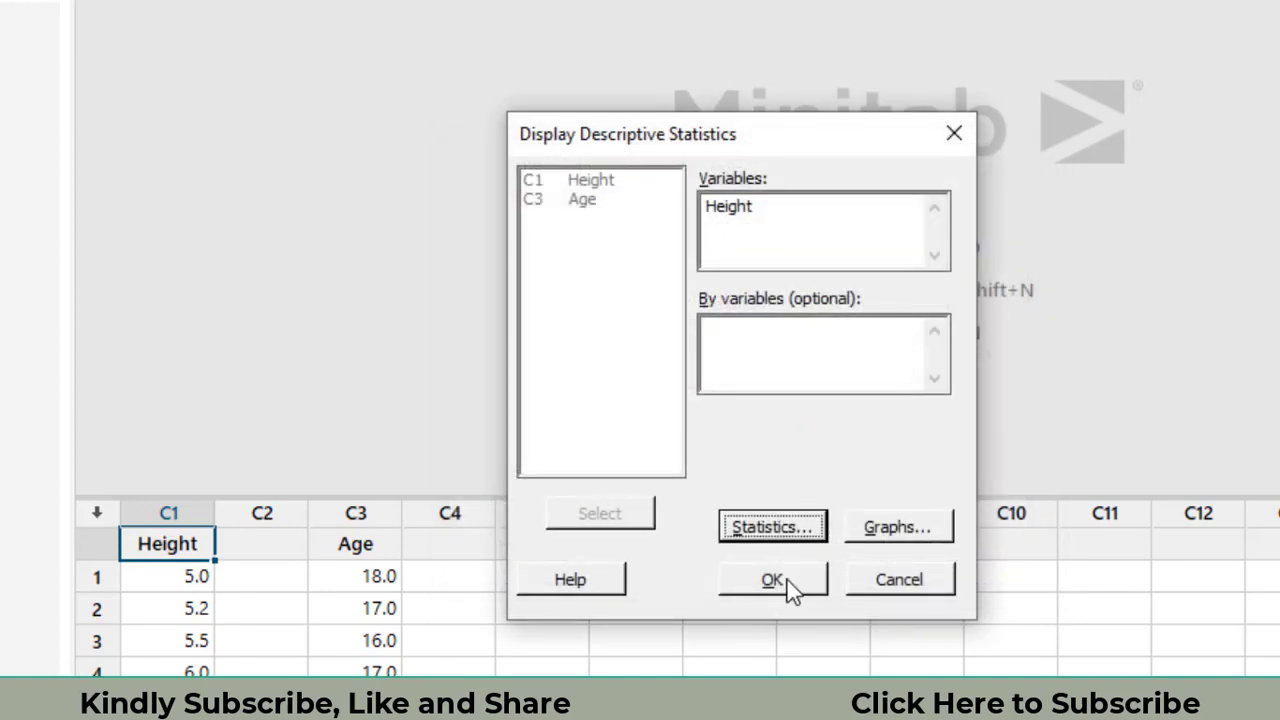
- Run the summary, producing Height's mean 5.508, StDev 0.500, variance 0.250, min 4.900, median 5.450, max 6.500
click(772, 580)
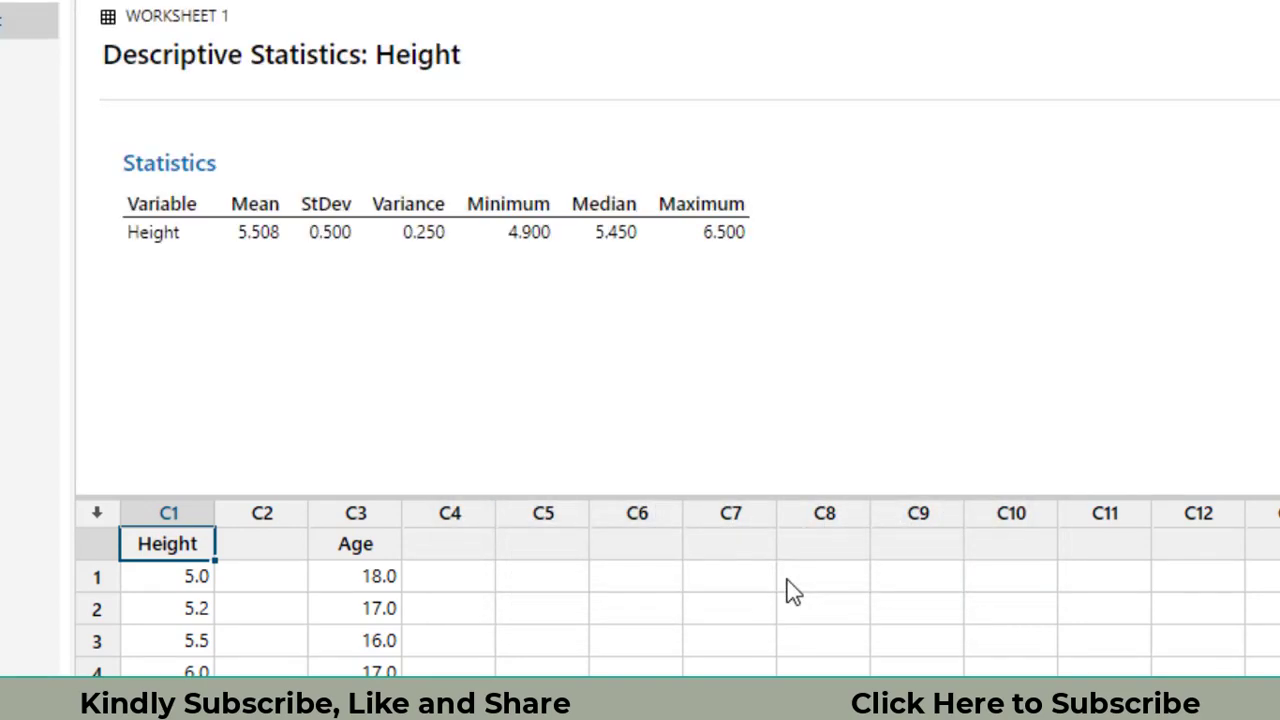
mouse_move(364, 280)
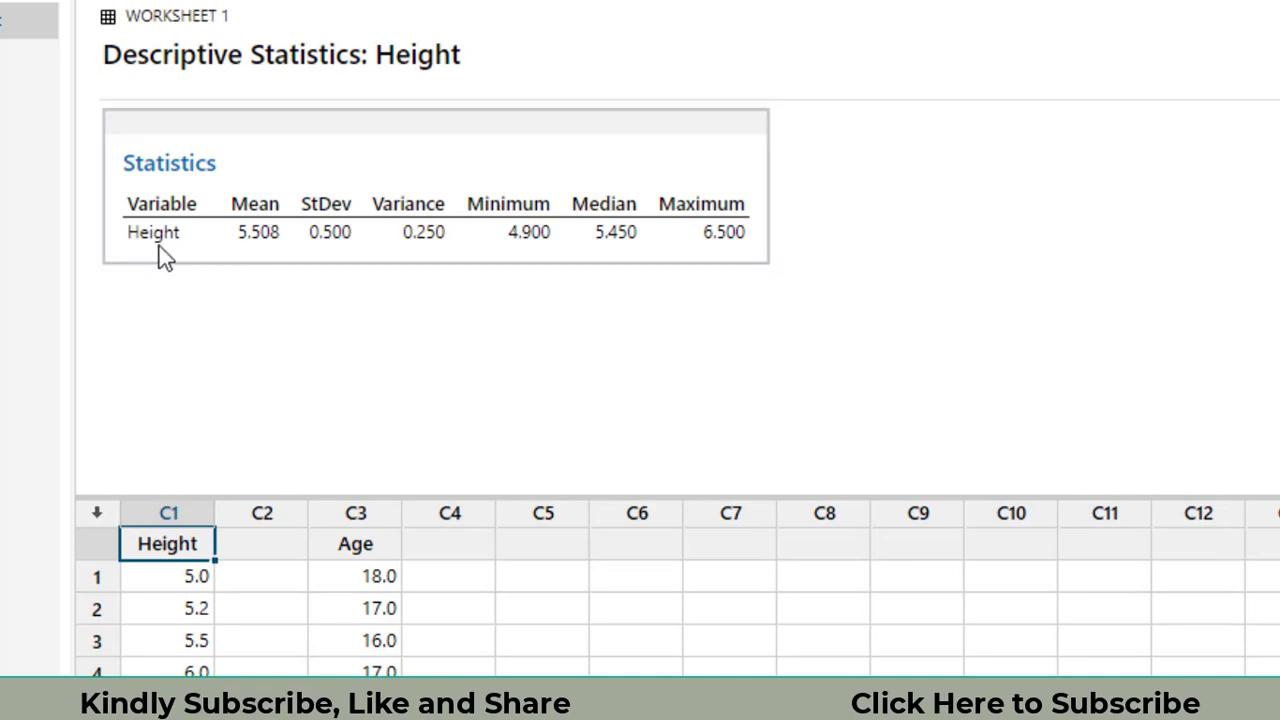
click(256, 232)
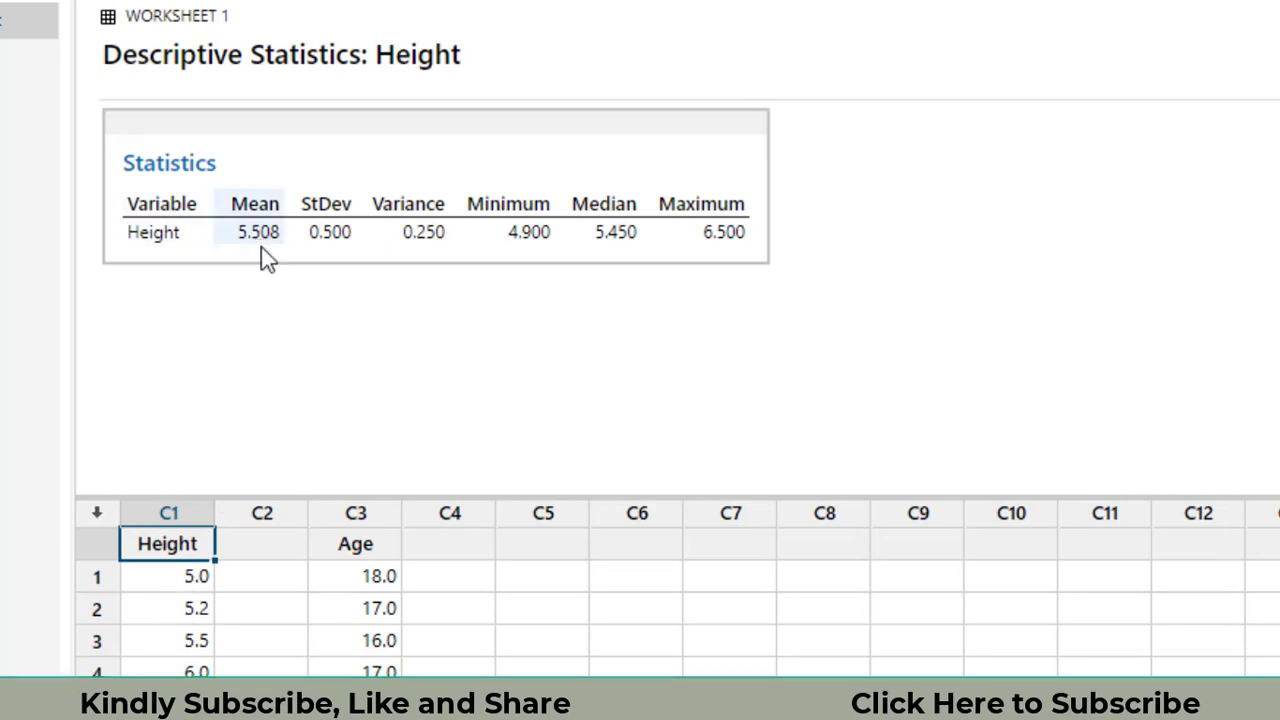
click(328, 232)
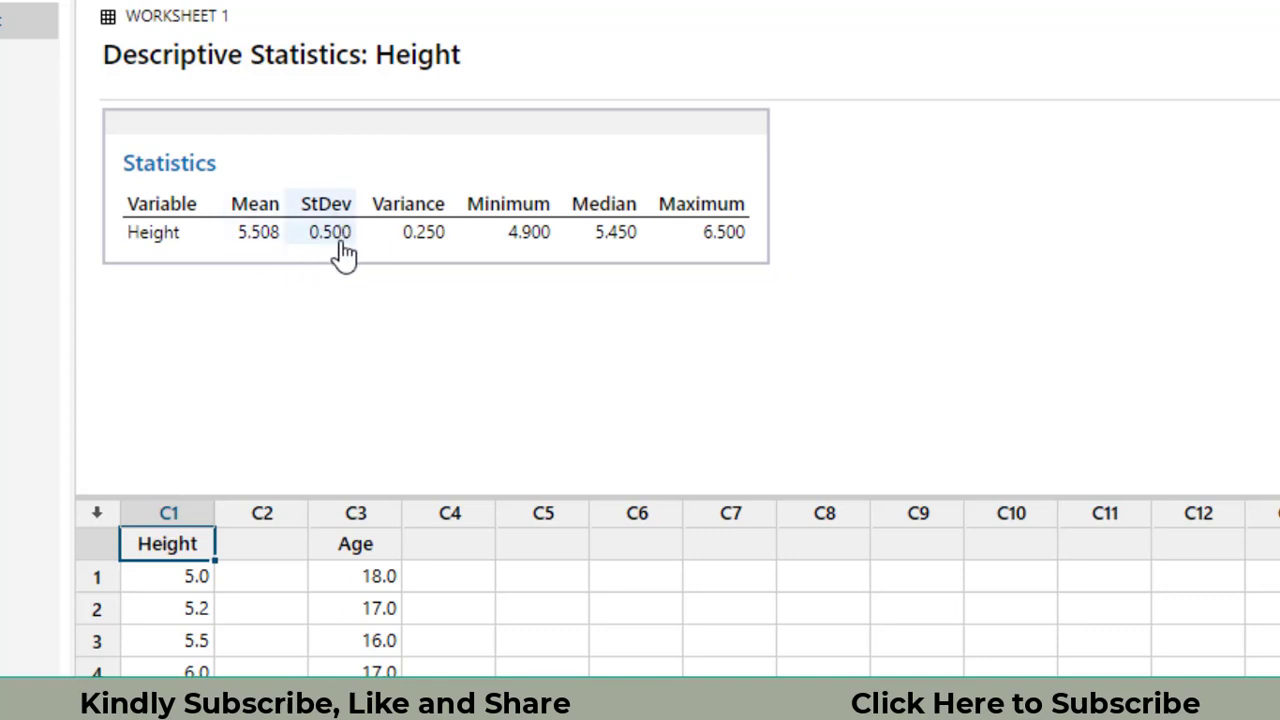
mouse_move(520, 224)
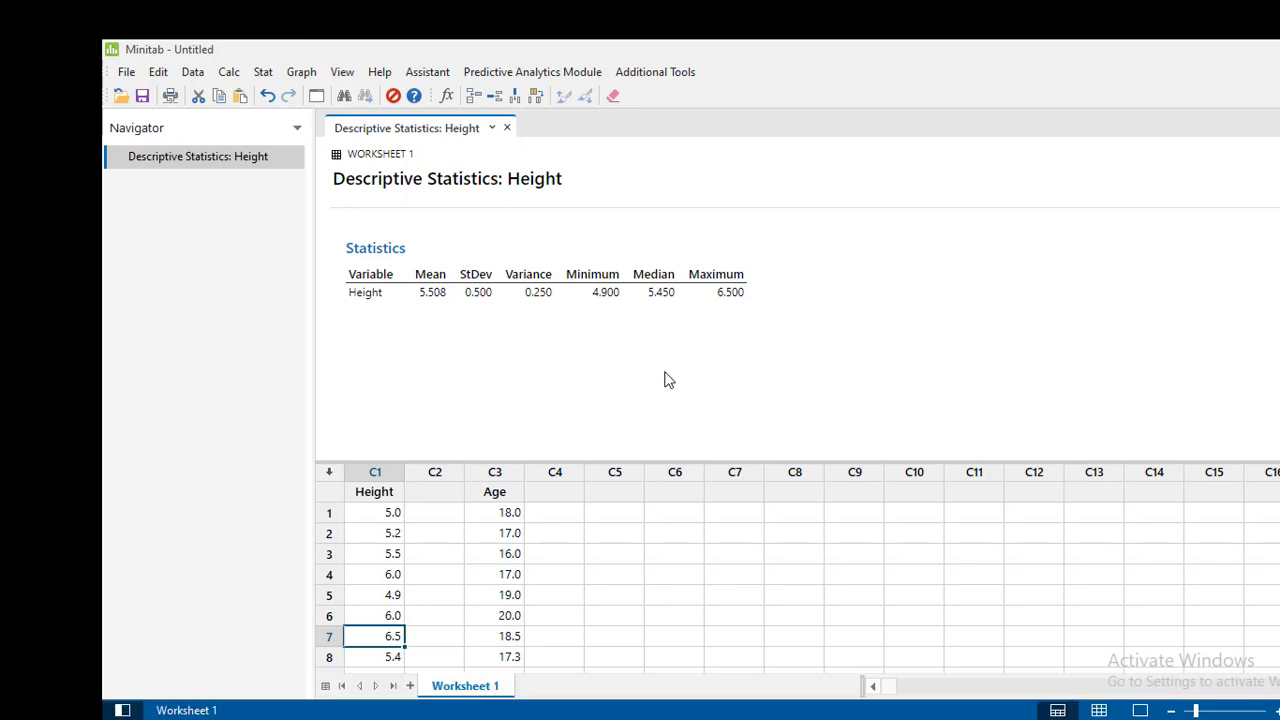
mouse_move(1156, 244)
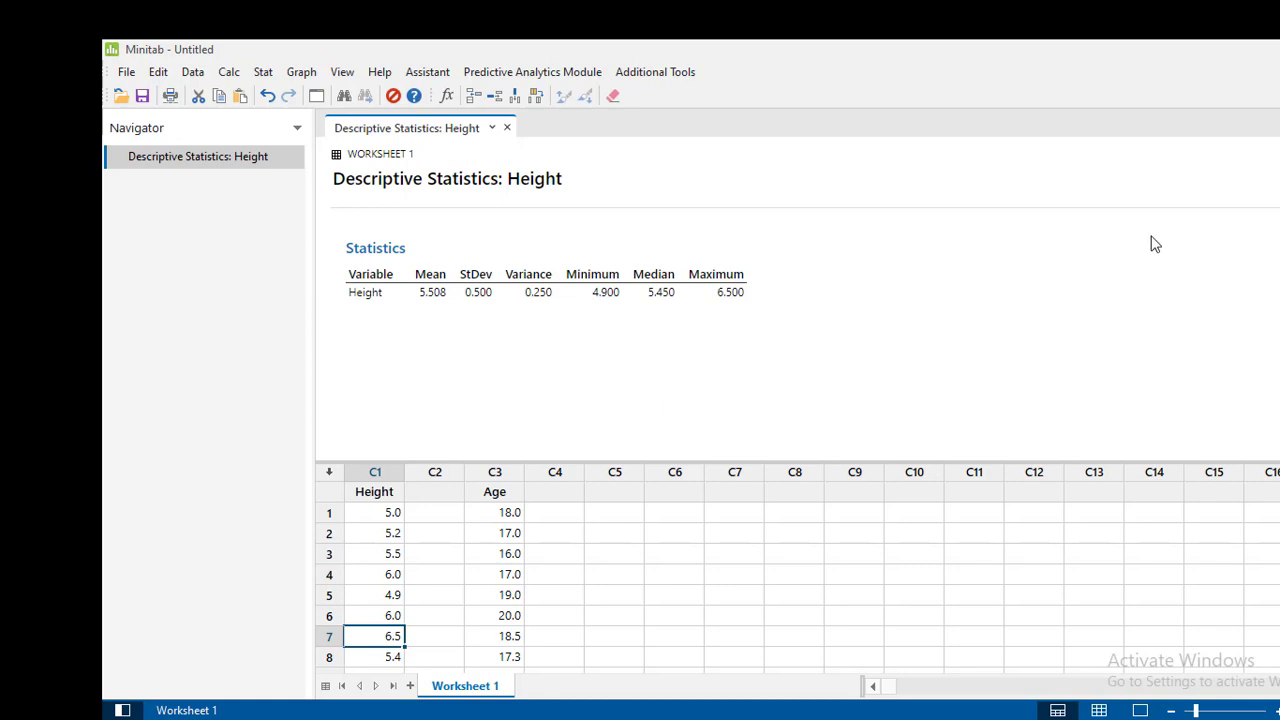